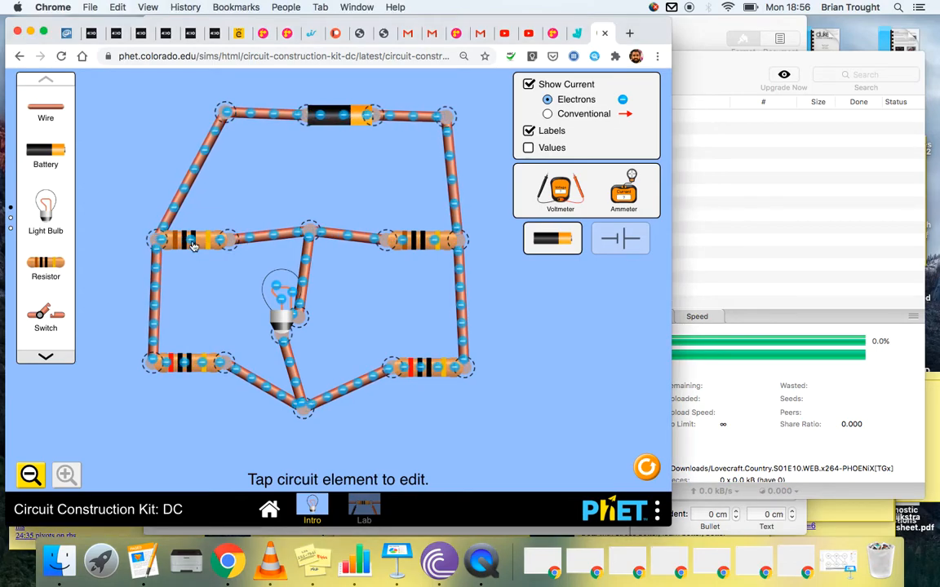
Step: Inspect the resistance values of the four bridge resistors without changing them
left_click(421, 239)
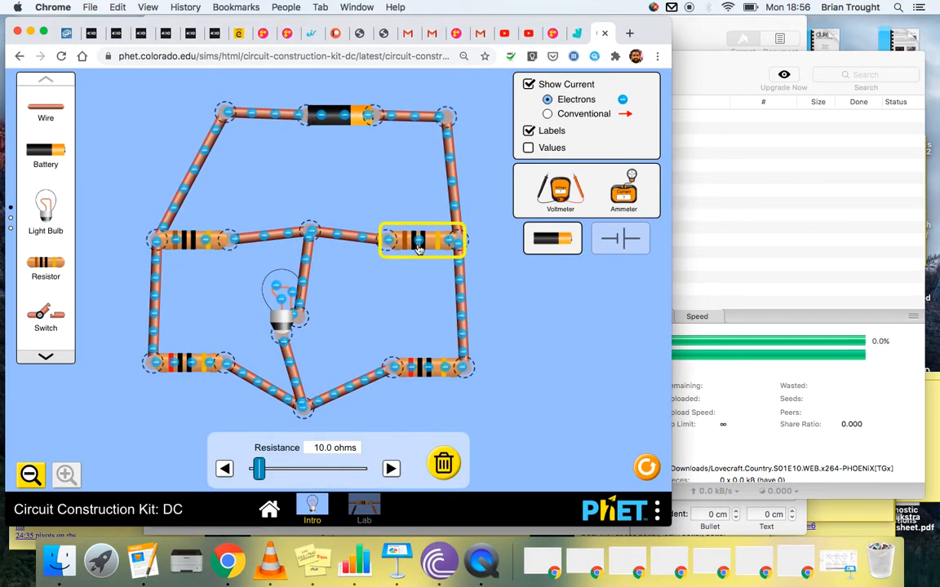
left_click(187, 362)
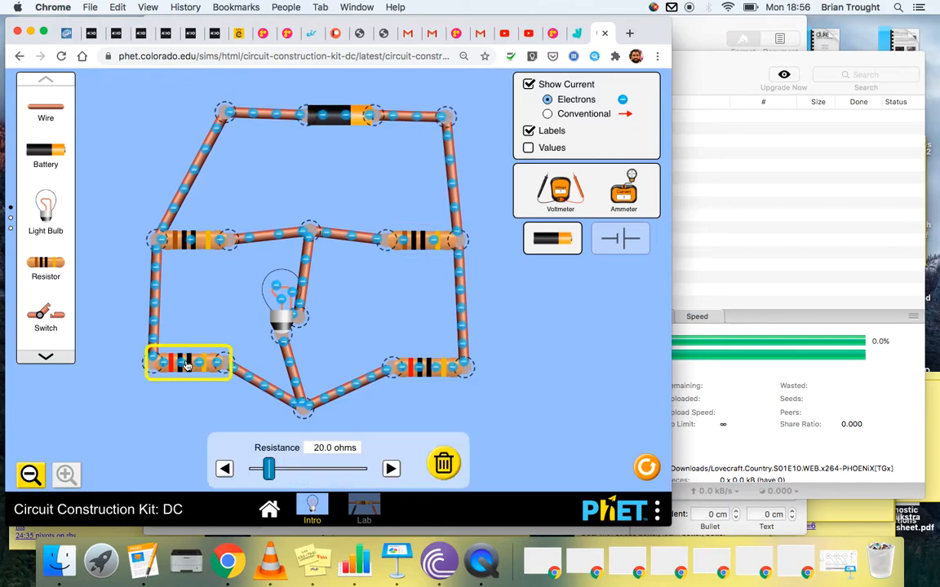
left_click_drag(188, 362, 428, 367)
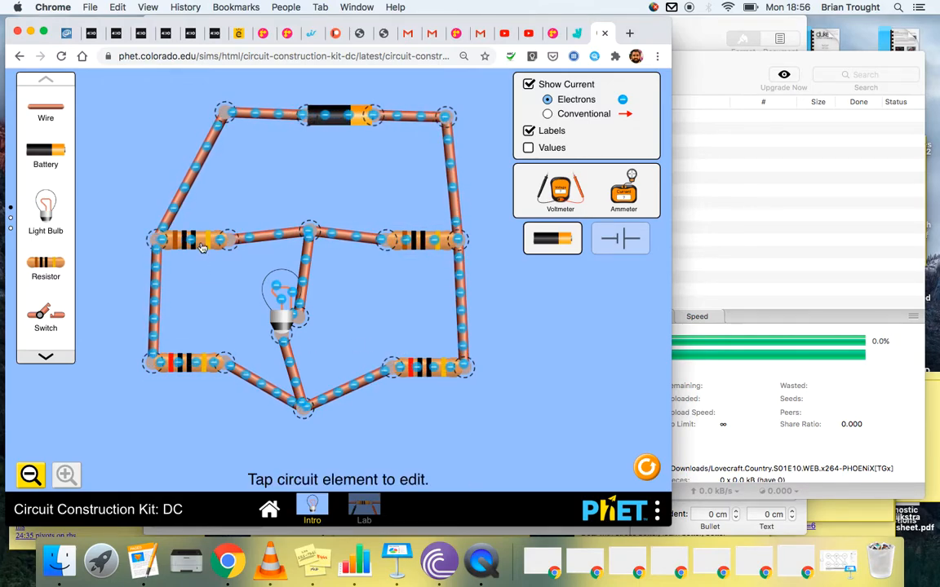
left_click(193, 240)
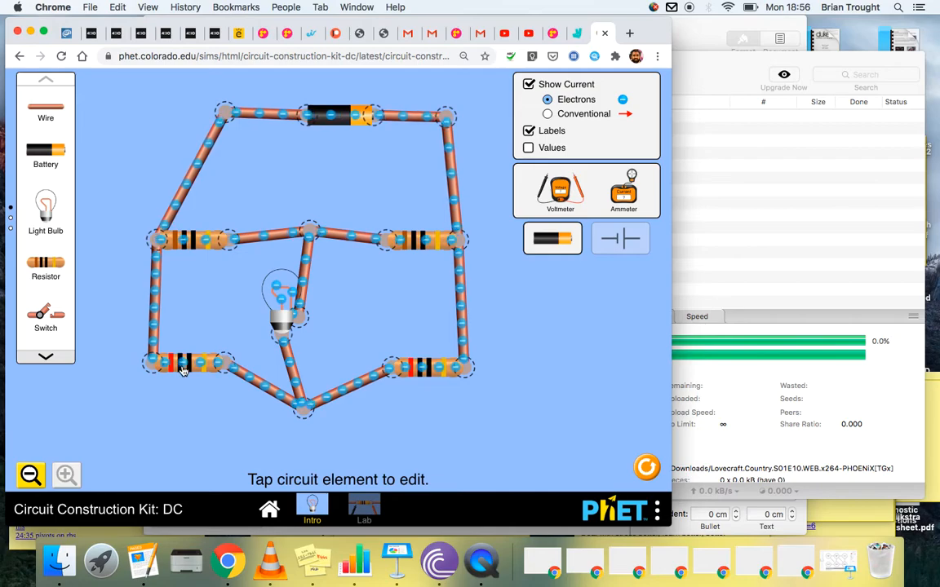
left_click(428, 368)
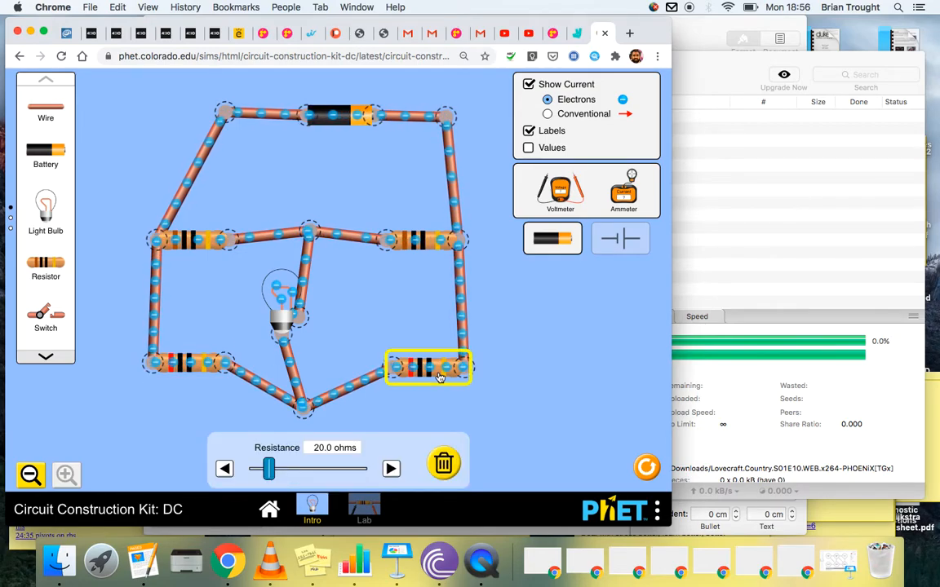
left_click(408, 310)
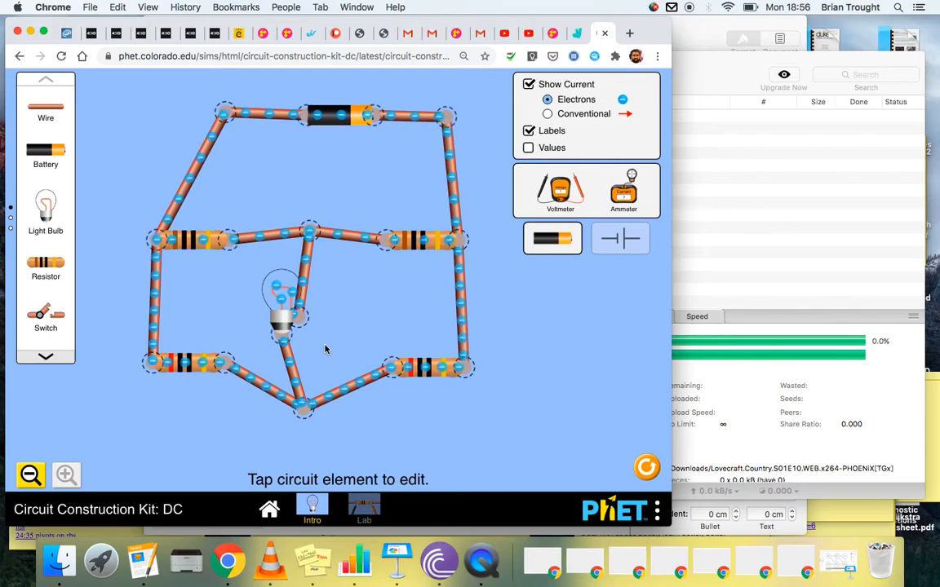
Step: Lower the lower right bridge resistor from 20 to 12 ohms
left_click(427, 367)
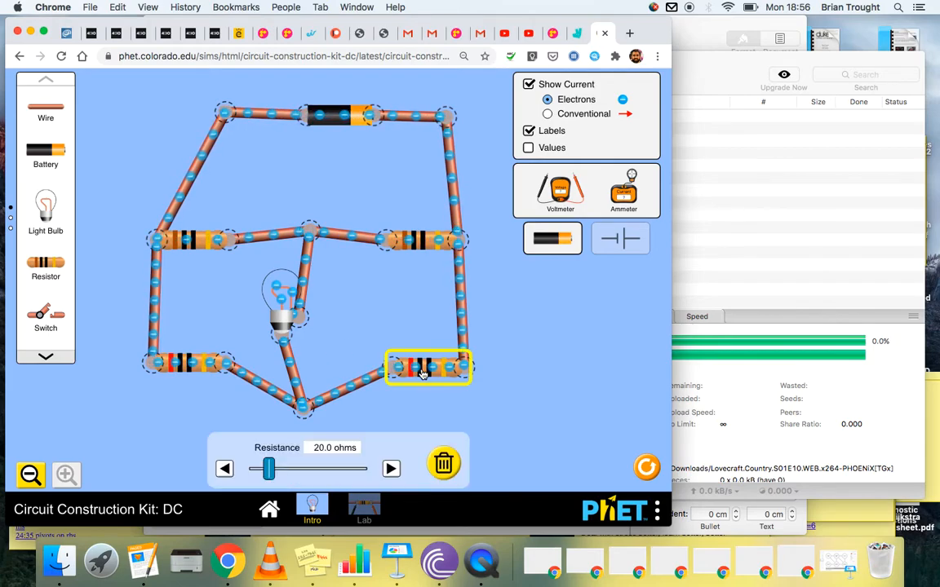
left_click_drag(271, 466, 261, 466)
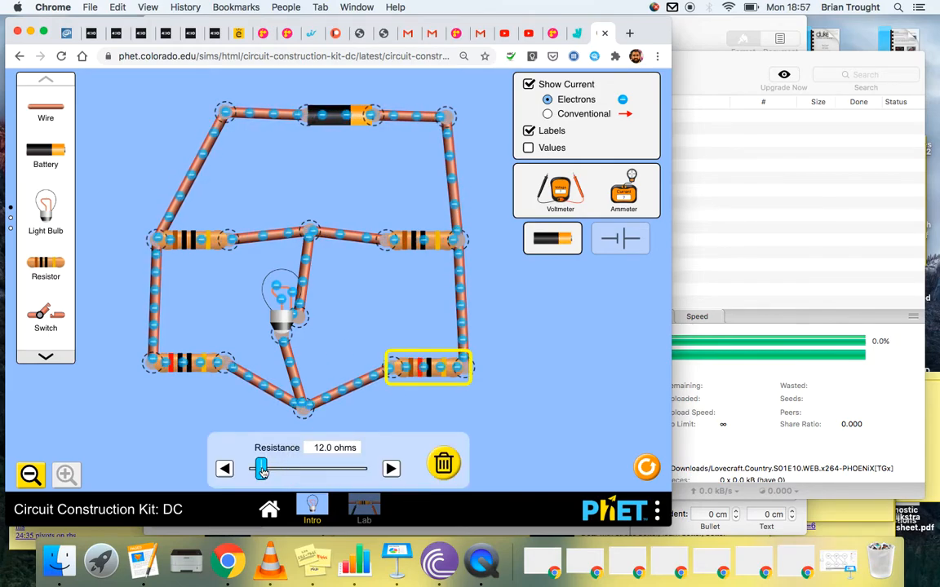
left_click(194, 402)
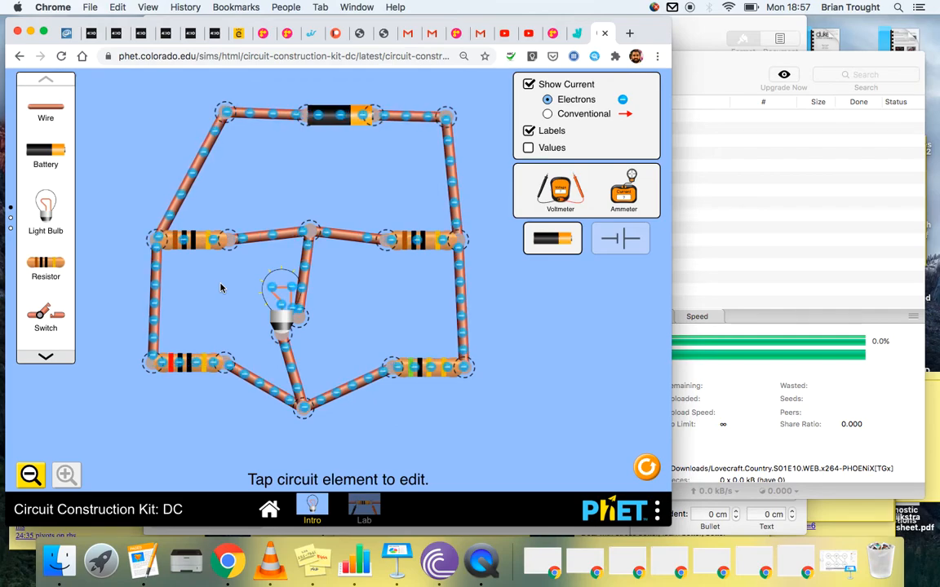
Step: Check the left resistors, then set the lower right resistor to 5 ohms to unbalance the bridge
left_click(193, 239)
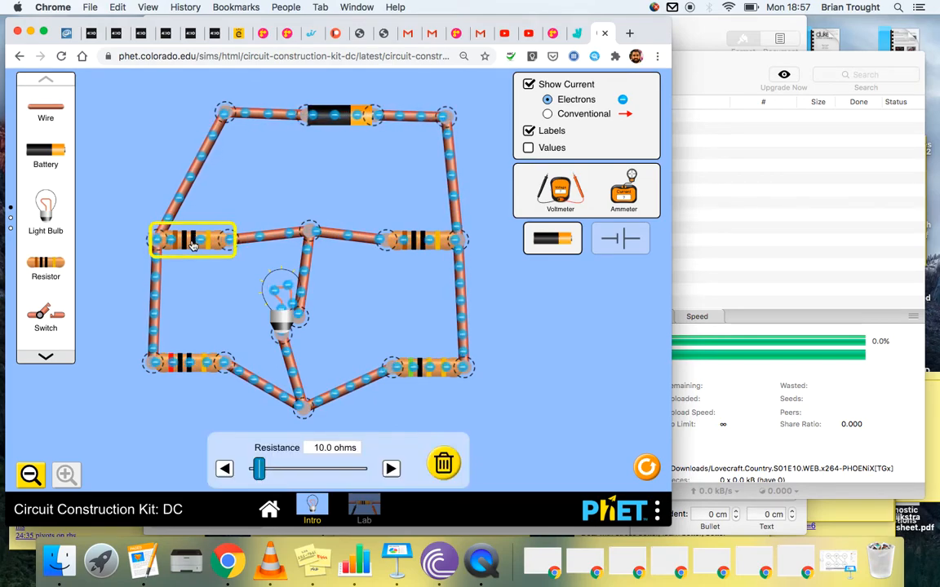
left_click(210, 290)
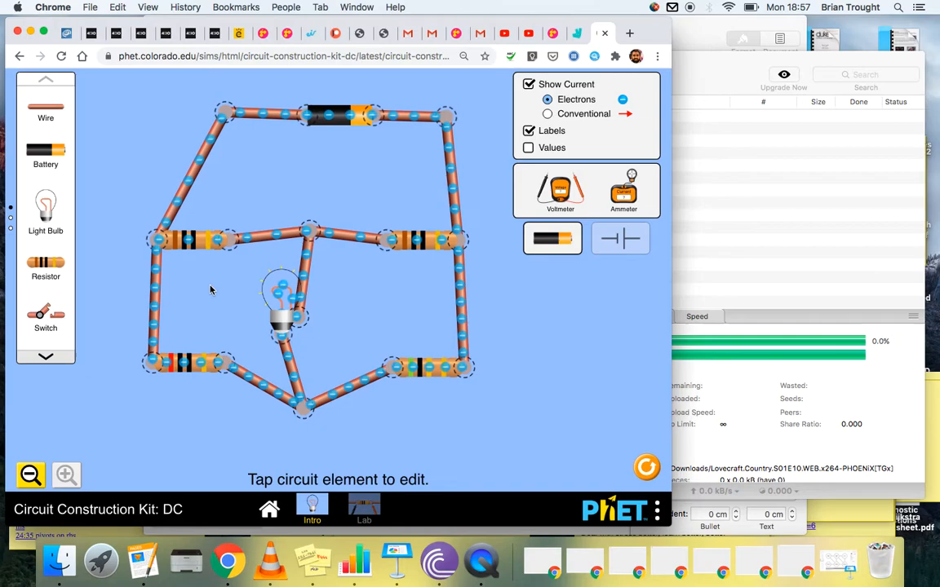
left_click(188, 363)
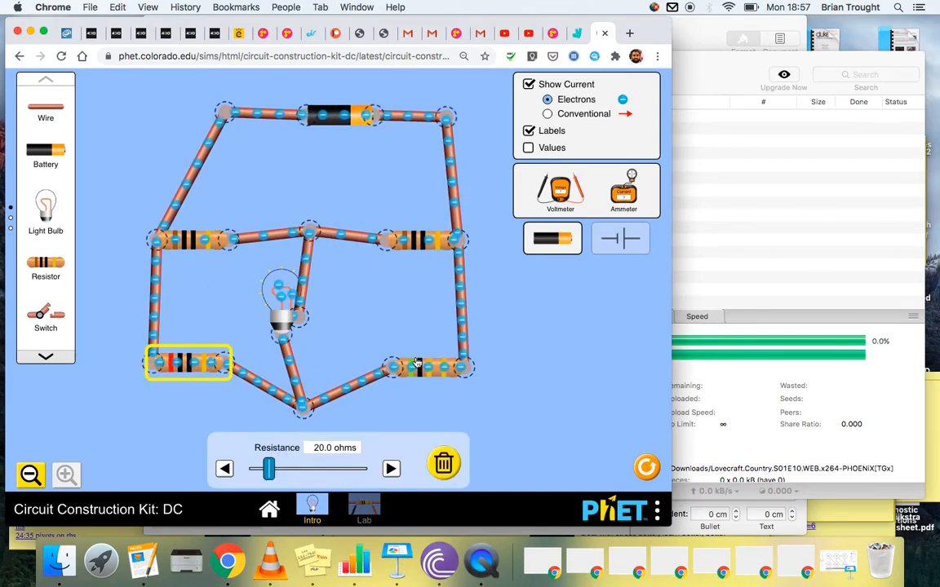
left_click(427, 365)
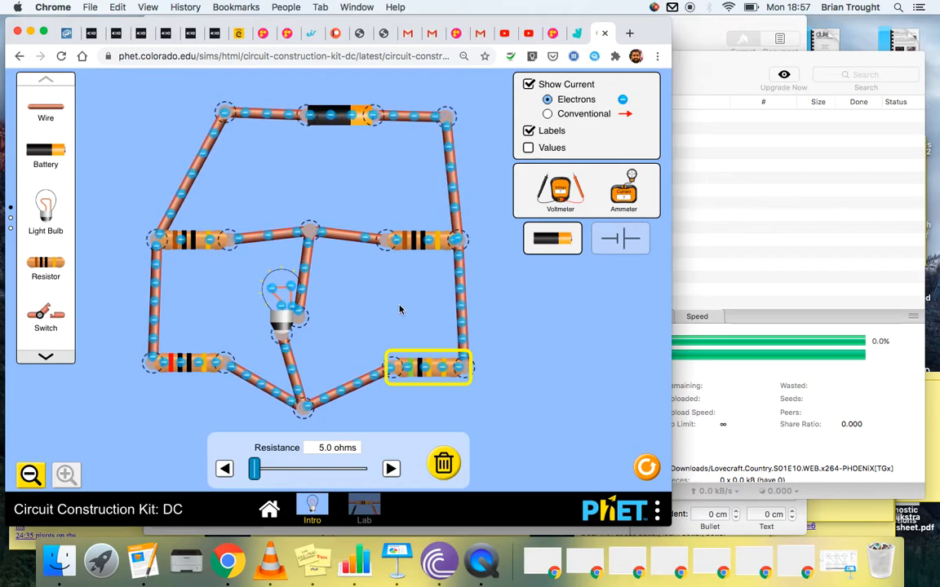
left_click(395, 308)
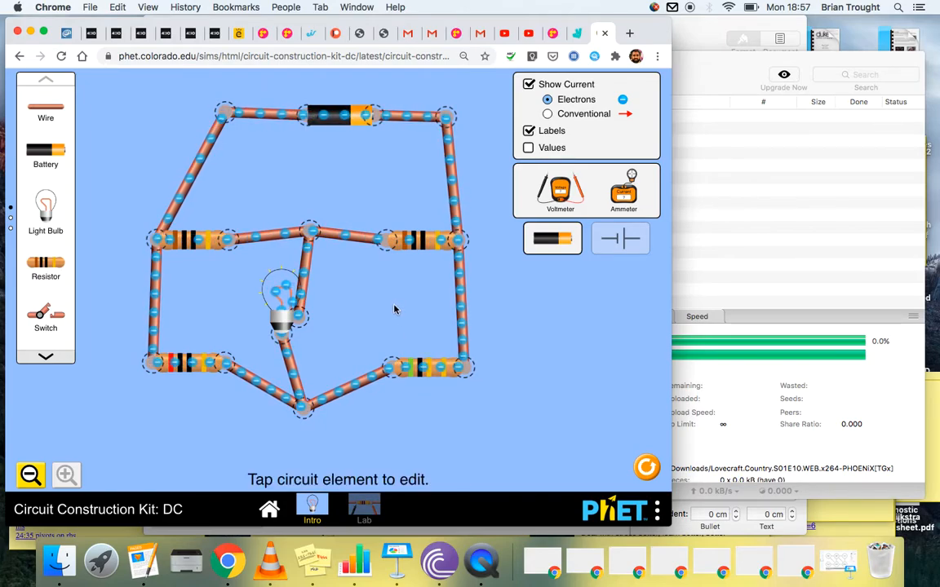